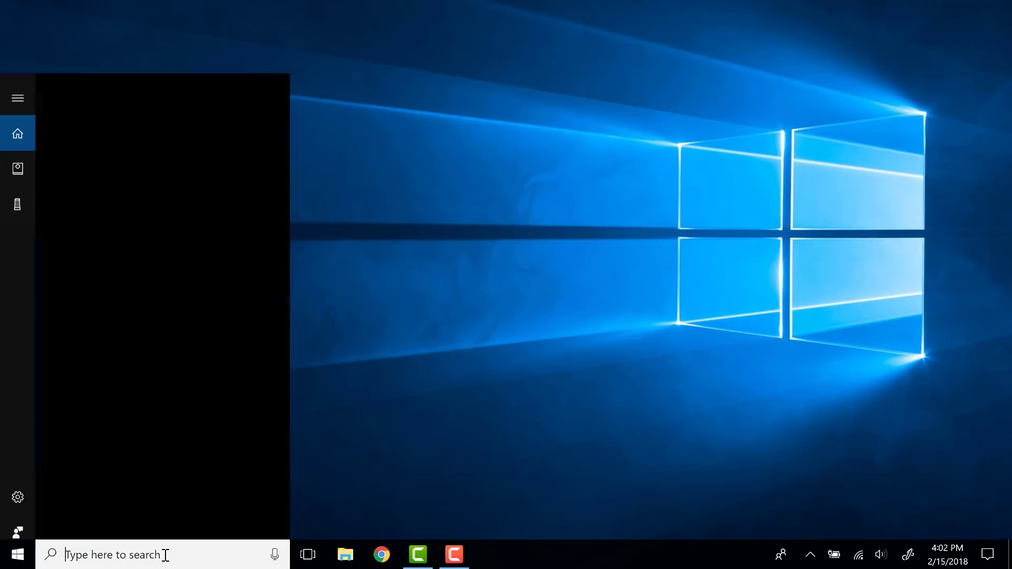
Launch OneDrive from Start, sign in, keep the default folder location and sync all folders
type("one")
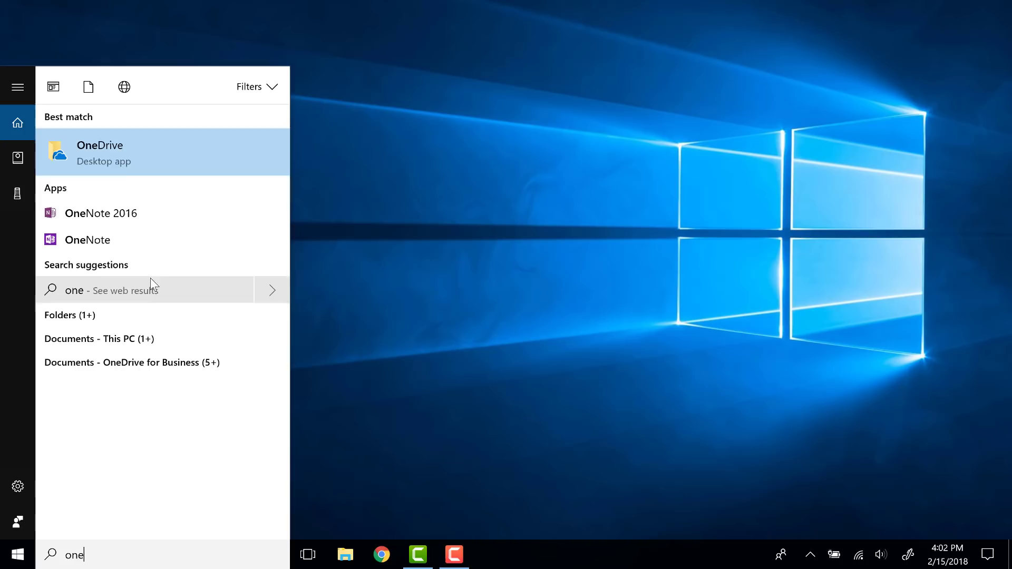
left_click(99, 152)
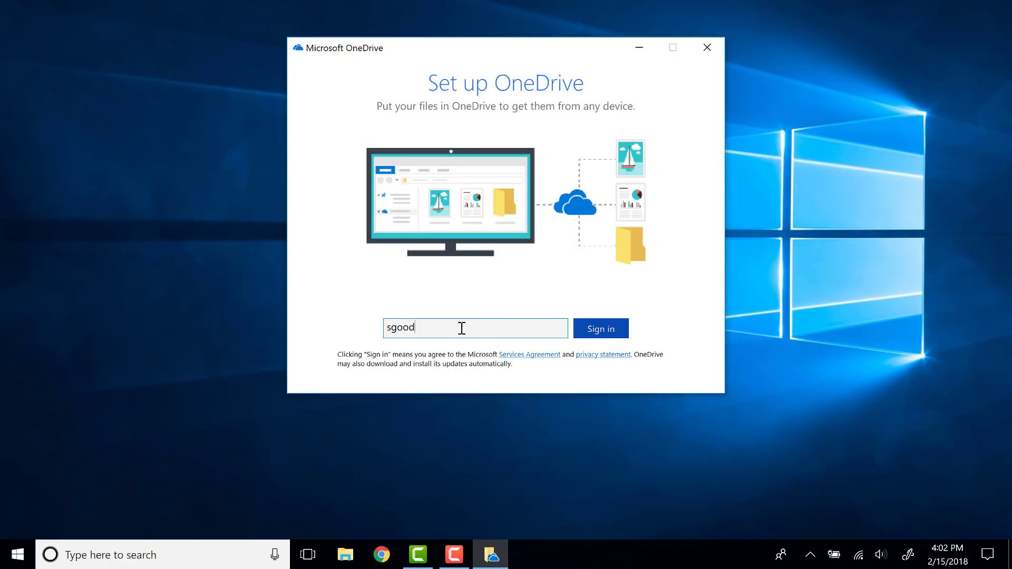
left_click(601, 329)
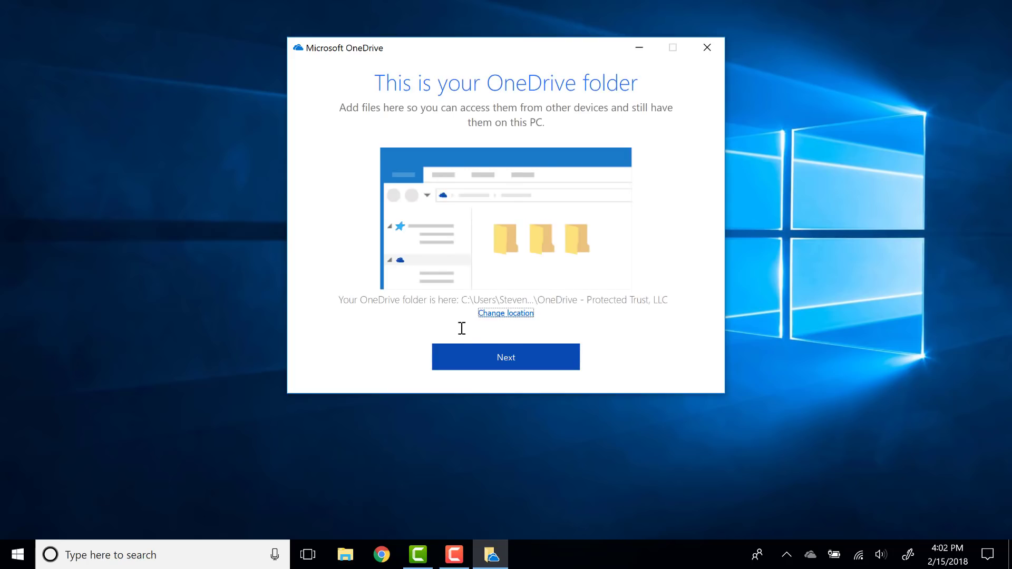
left_click(506, 357)
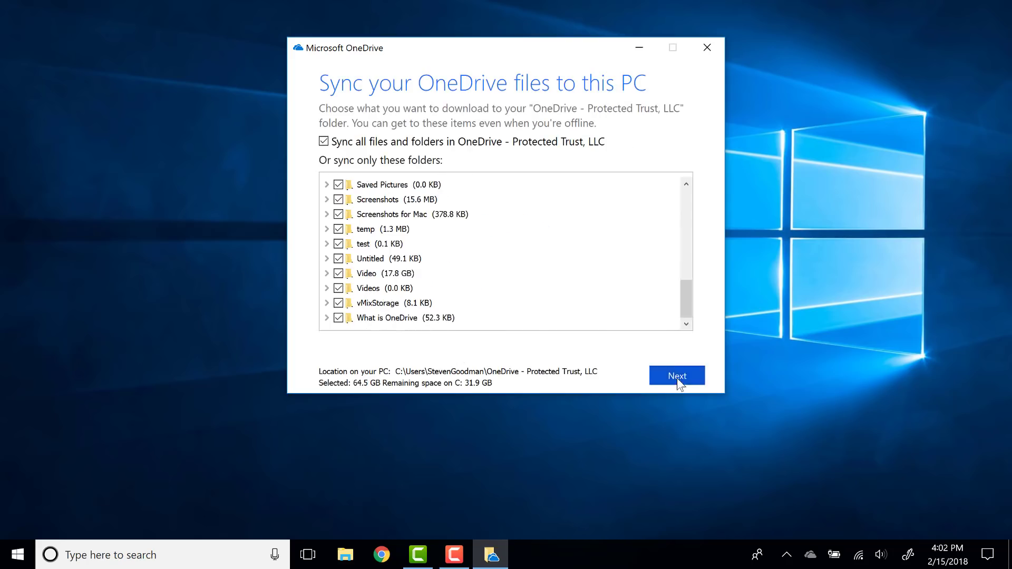
left_click(677, 376)
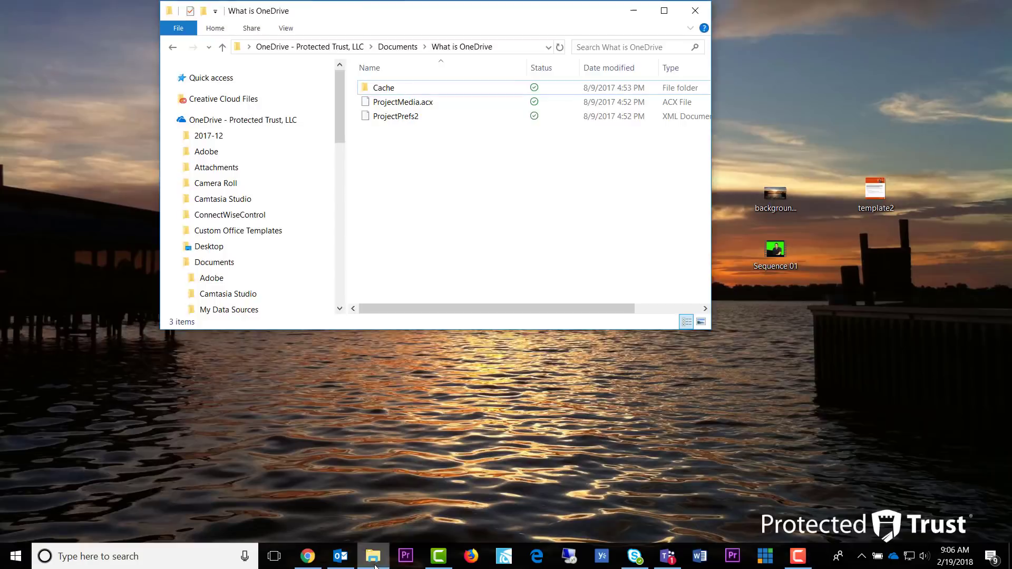
Drag background_3_1440p, template2 and Sequence 01 from the desktop into What is OneDrive
left_click(242, 119)
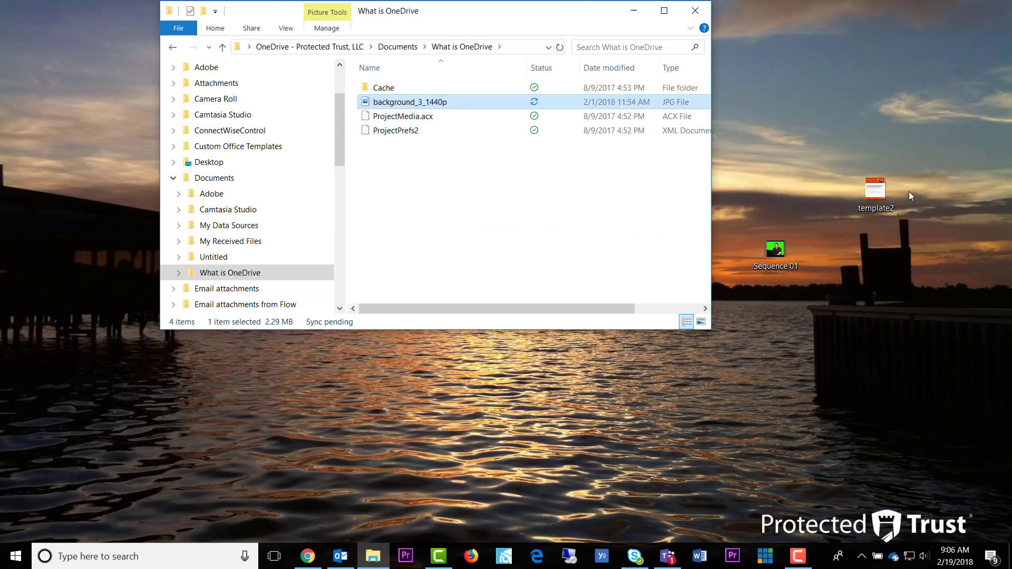
left_click_drag(876, 194, 432, 200)
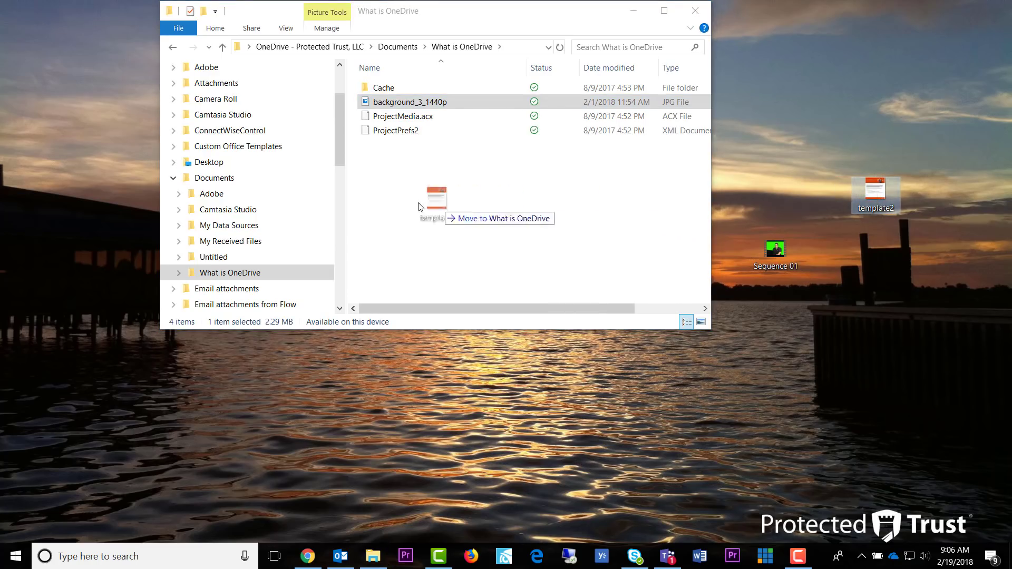
left_click_drag(875, 194, 452, 207)
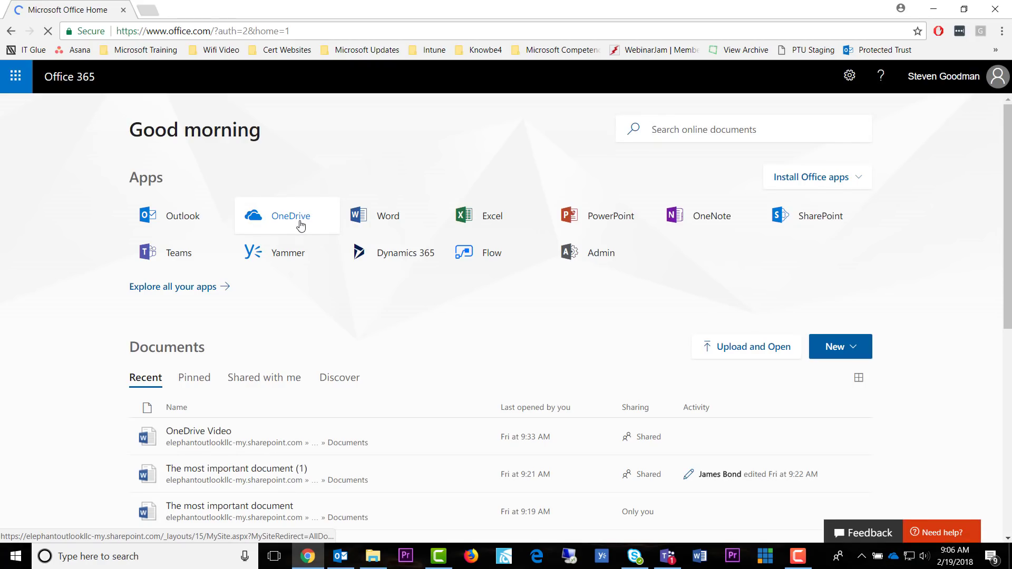
Upload IMG_1217 from the Desktop into the What is OneDrive folder on office.com
left_click(291, 216)
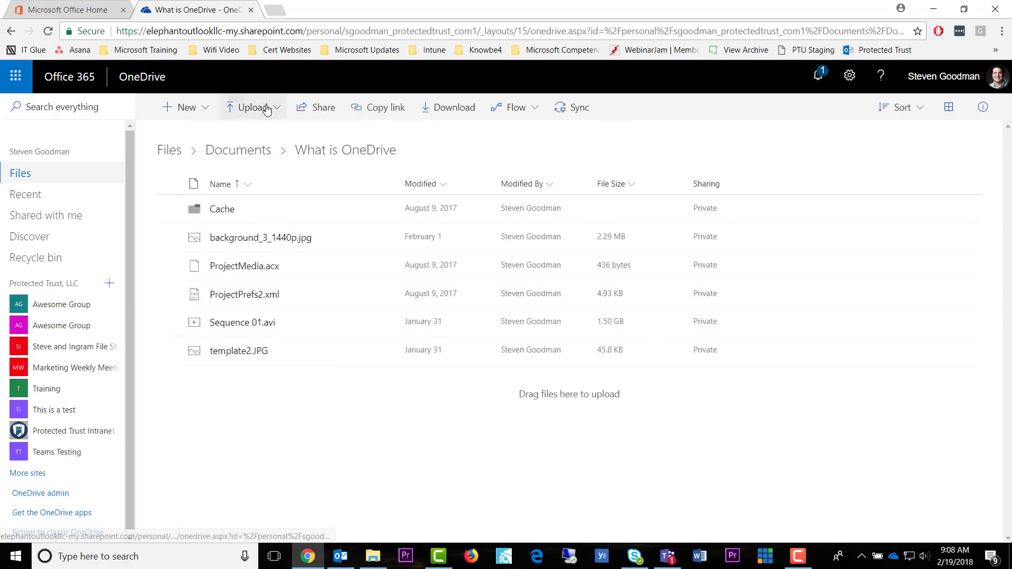
left_click(253, 108)
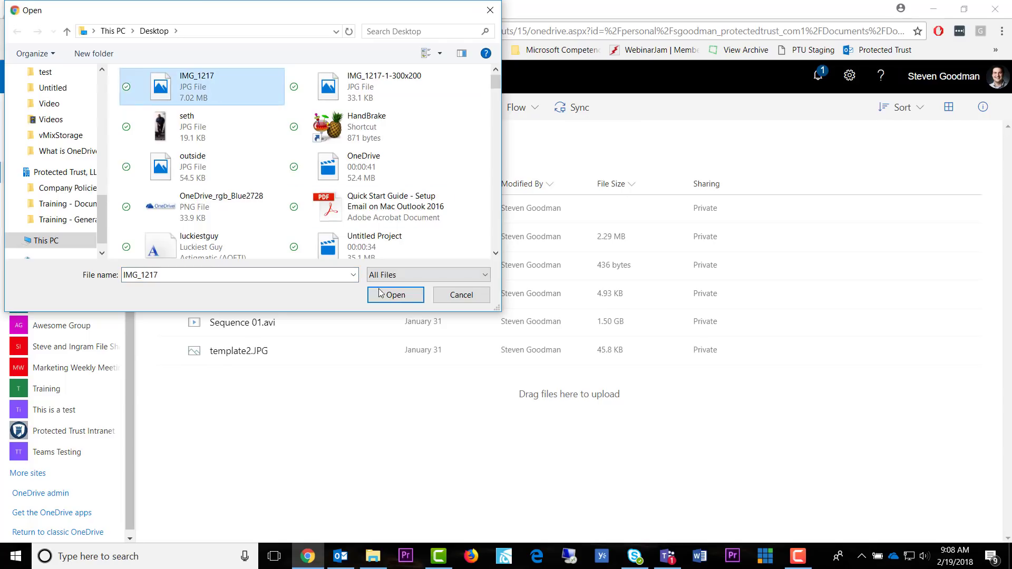
left_click(396, 295)
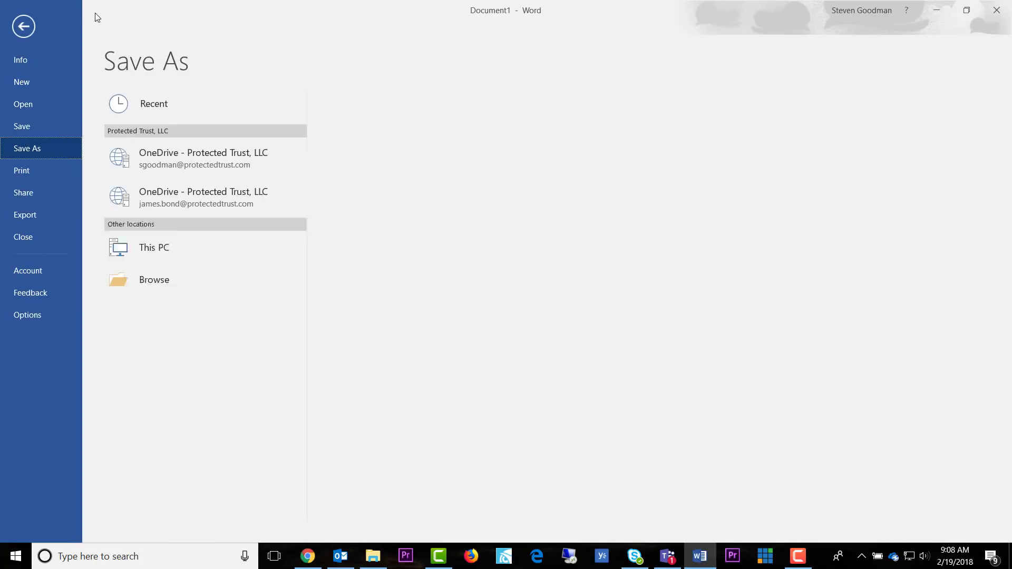
Choose OneDrive - Protected Trust, LLC as the Save As location for Document1
left_click(199, 158)
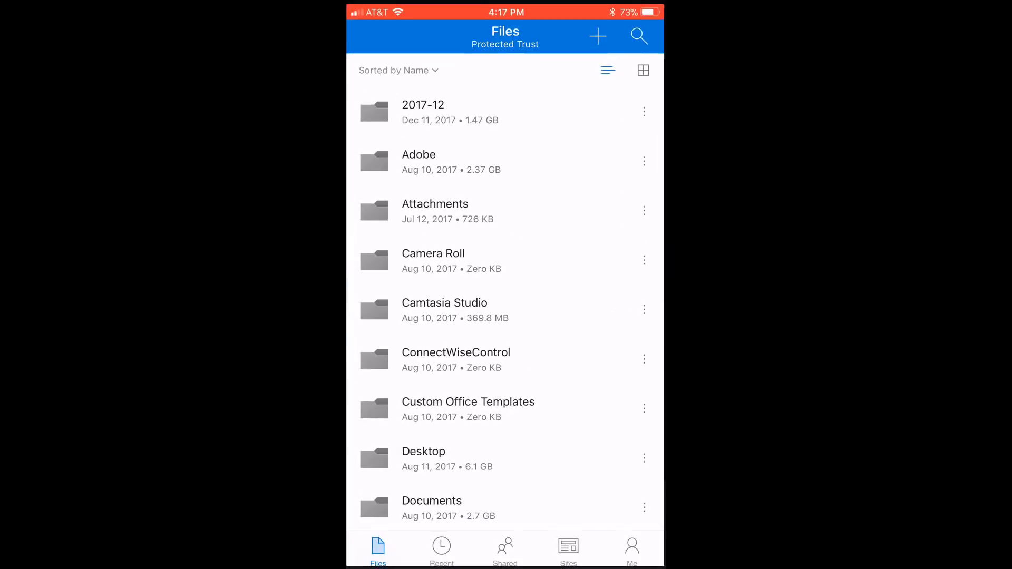
Scroll the Files list and open the 2-Step Verification Method Change document
scroll("down", 3)
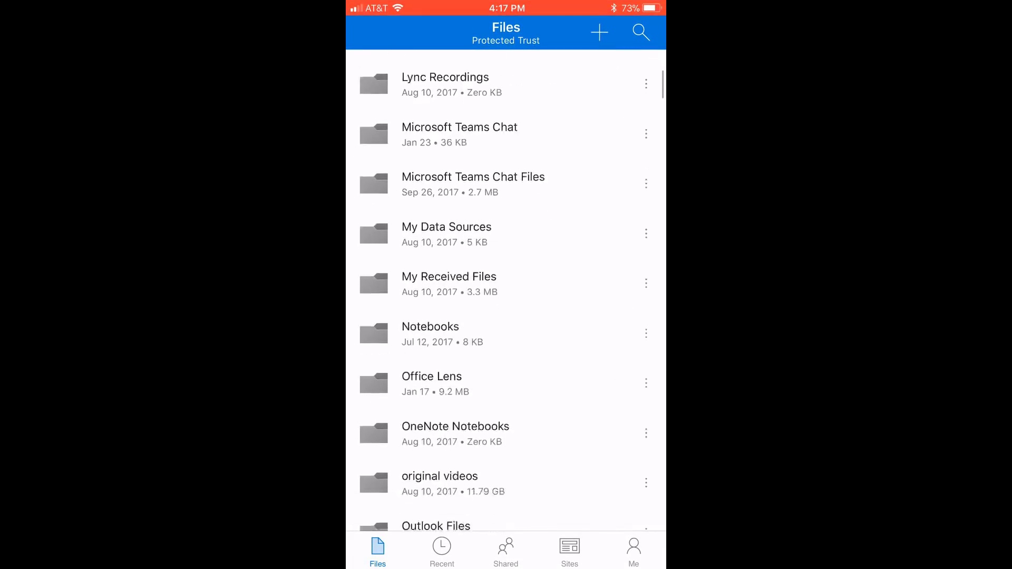
scroll("down", 3)
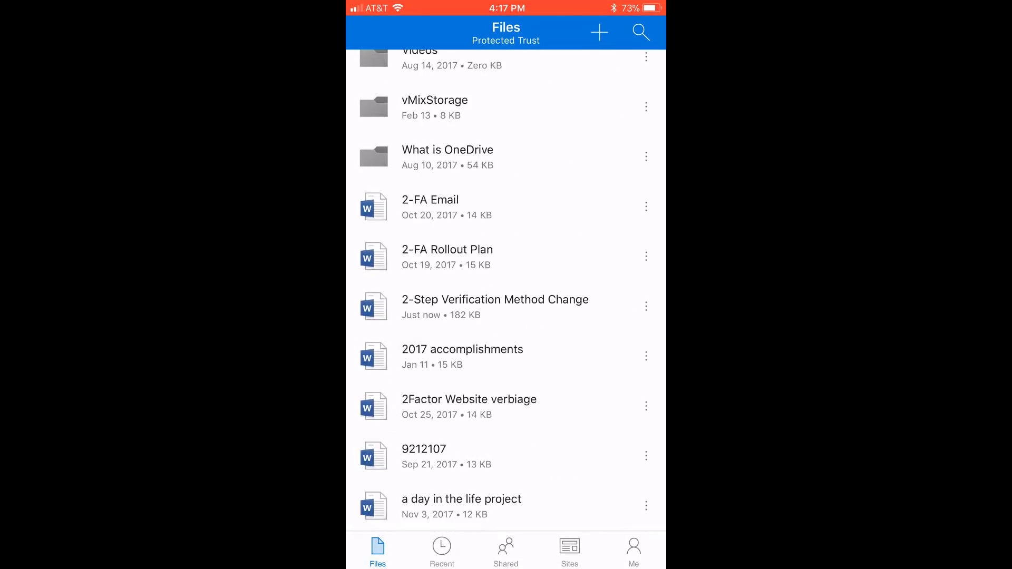
left_click(495, 300)
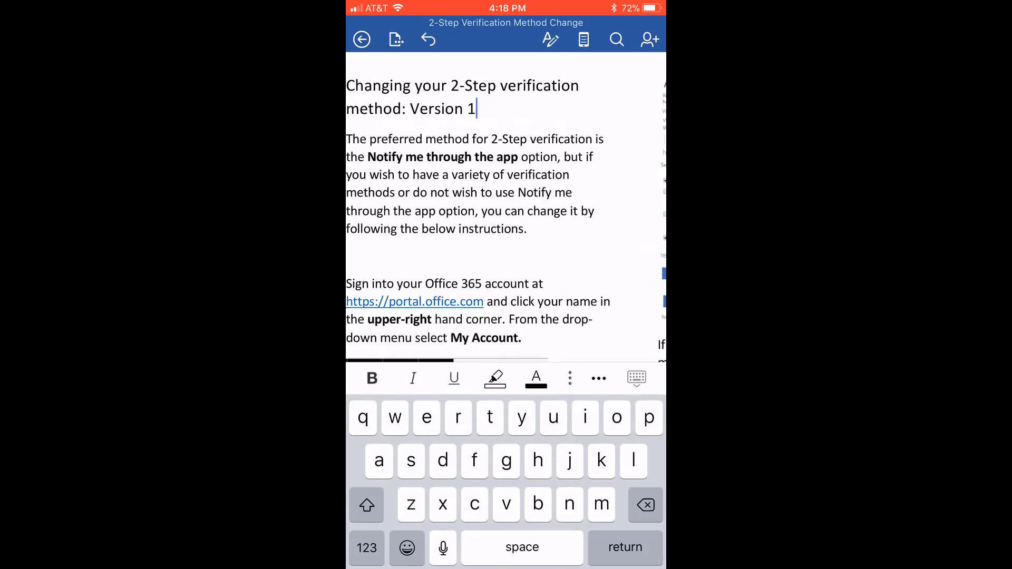
Change the heading to 'Version 1.2' and close the document back to Recent files
type(".2")
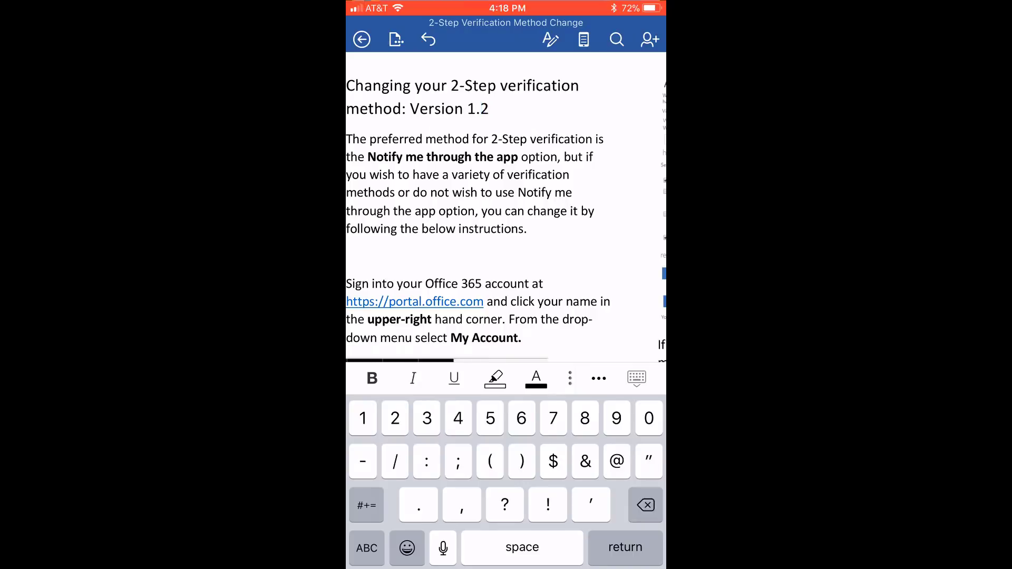
left_click(362, 39)
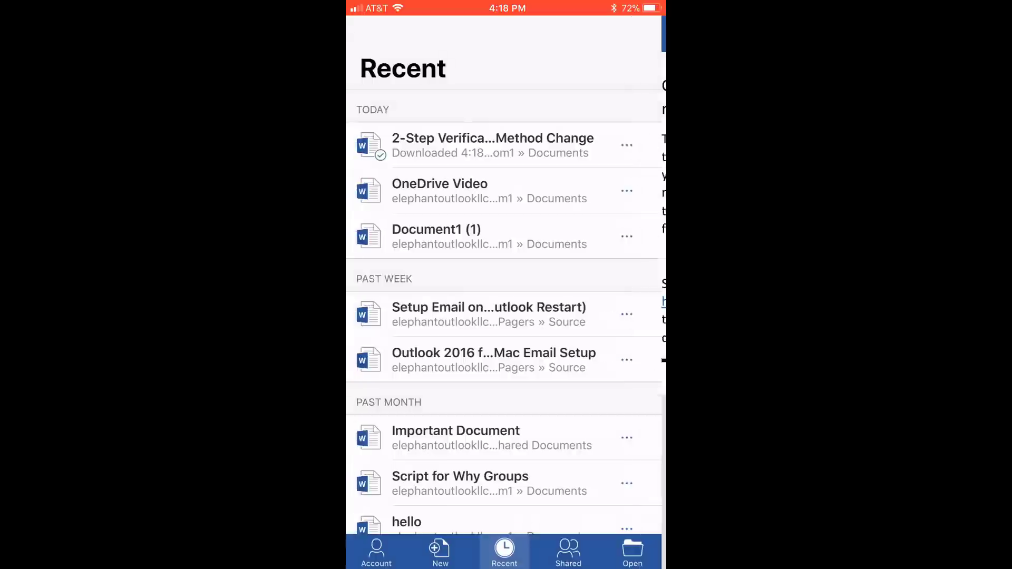